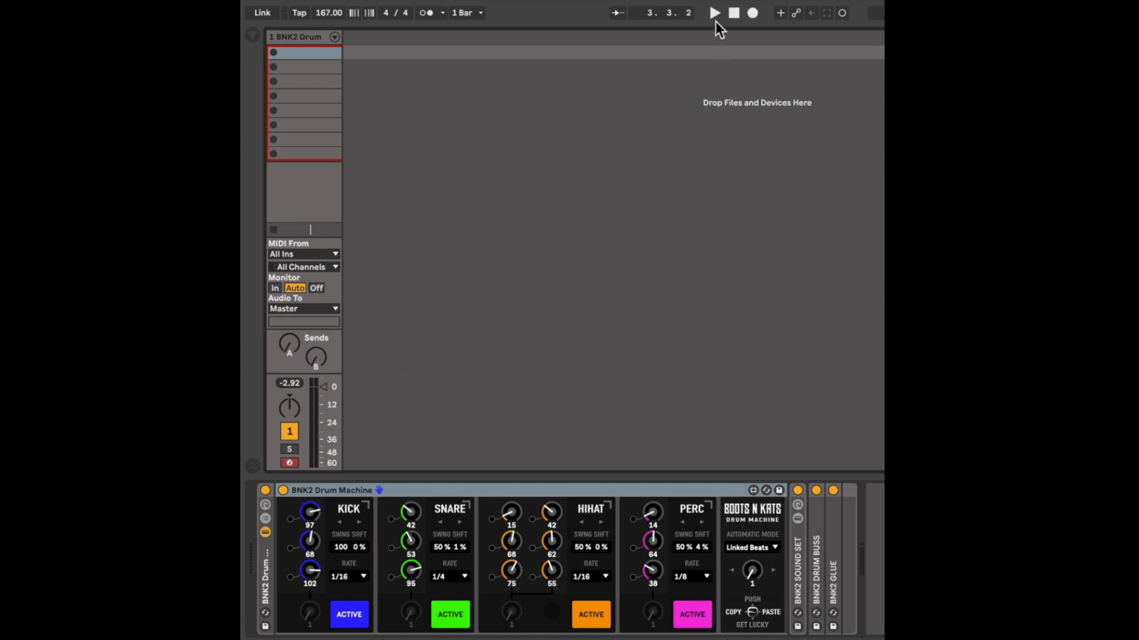
Start playback of the BNK2 drum machine from the transport bar
{"action": "left_click", "coordinate": [714, 11]}
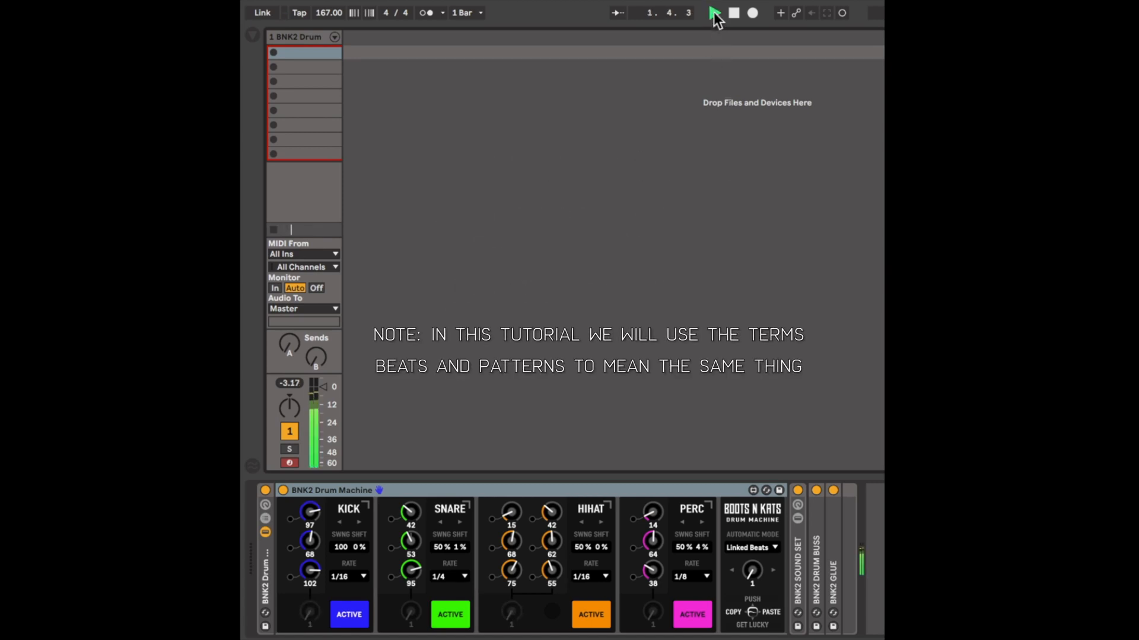
{"action": "left_click", "coordinate": [713, 12]}
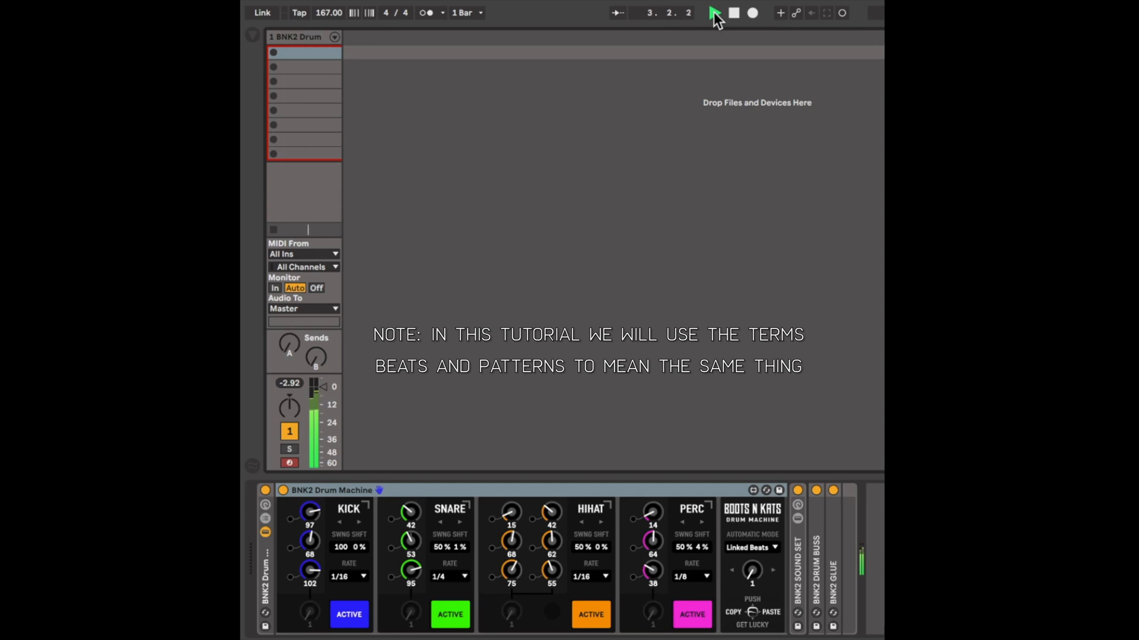
{"action": "left_click", "coordinate": [714, 12]}
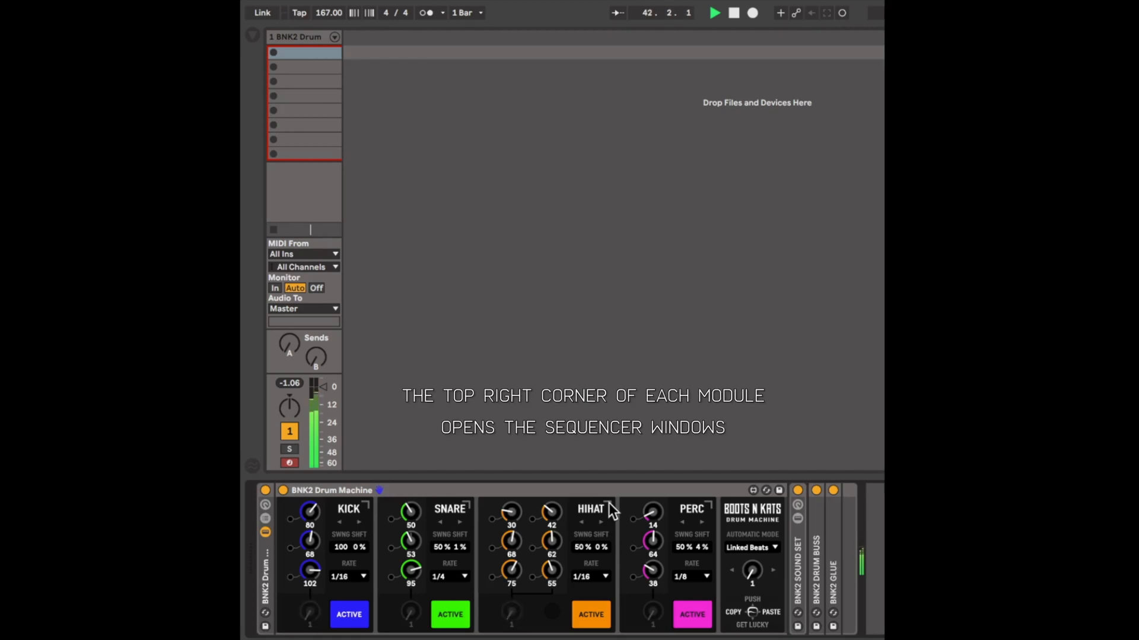
{"action": "left_click", "coordinate": [609, 500]}
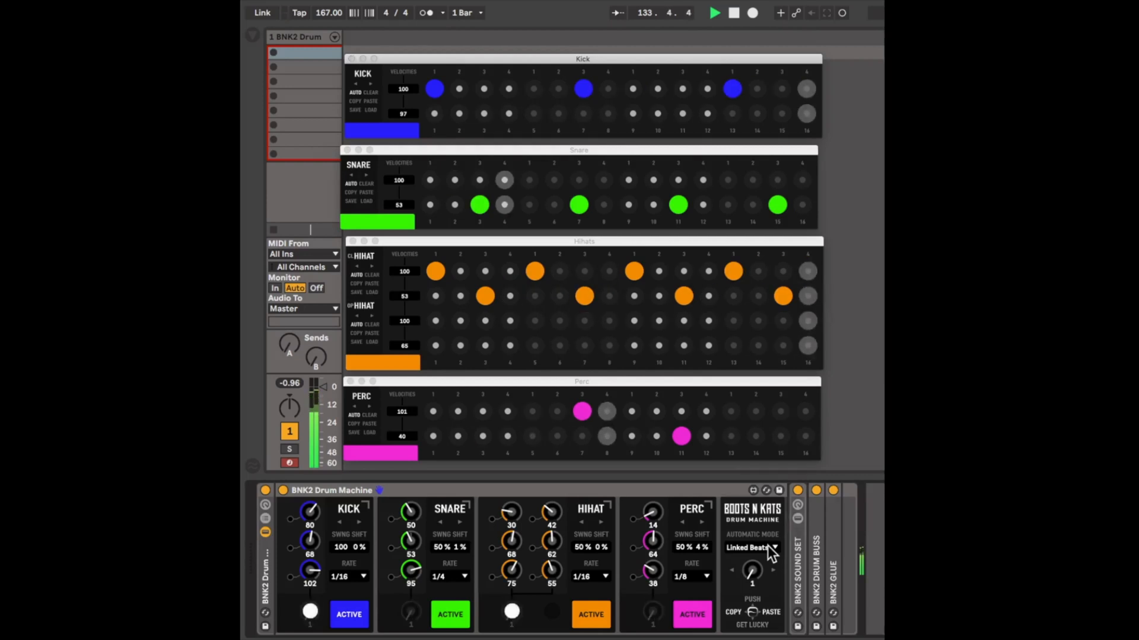
Show the Automatic Mode list to choose Individual Beats
{"action": "left_click", "coordinate": [752, 548]}
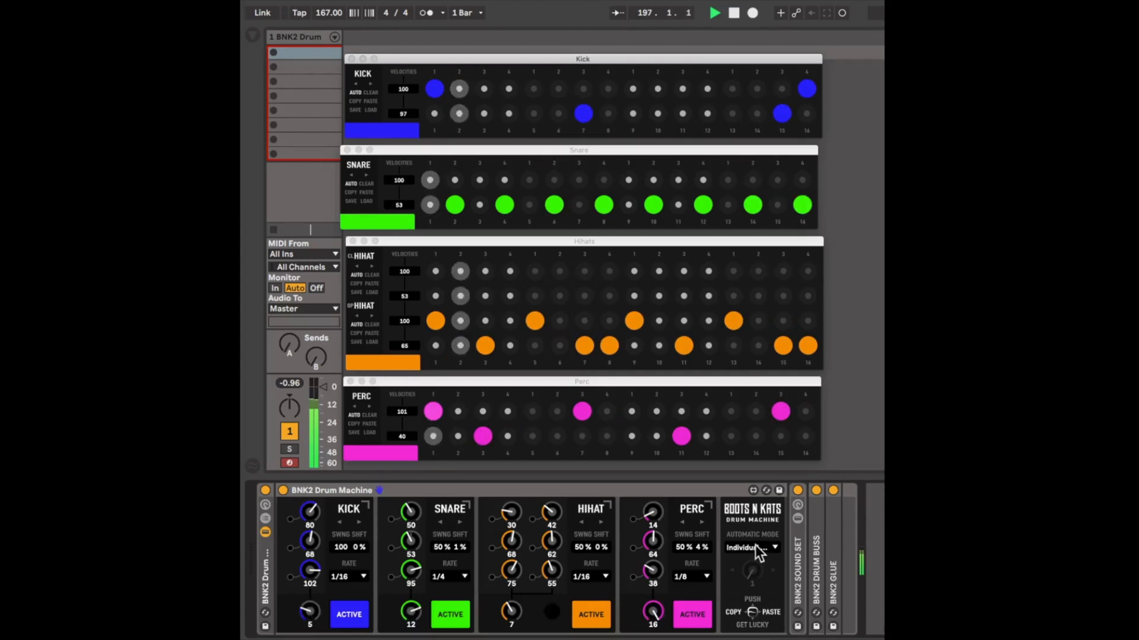
{"action": "left_click", "coordinate": [752, 547]}
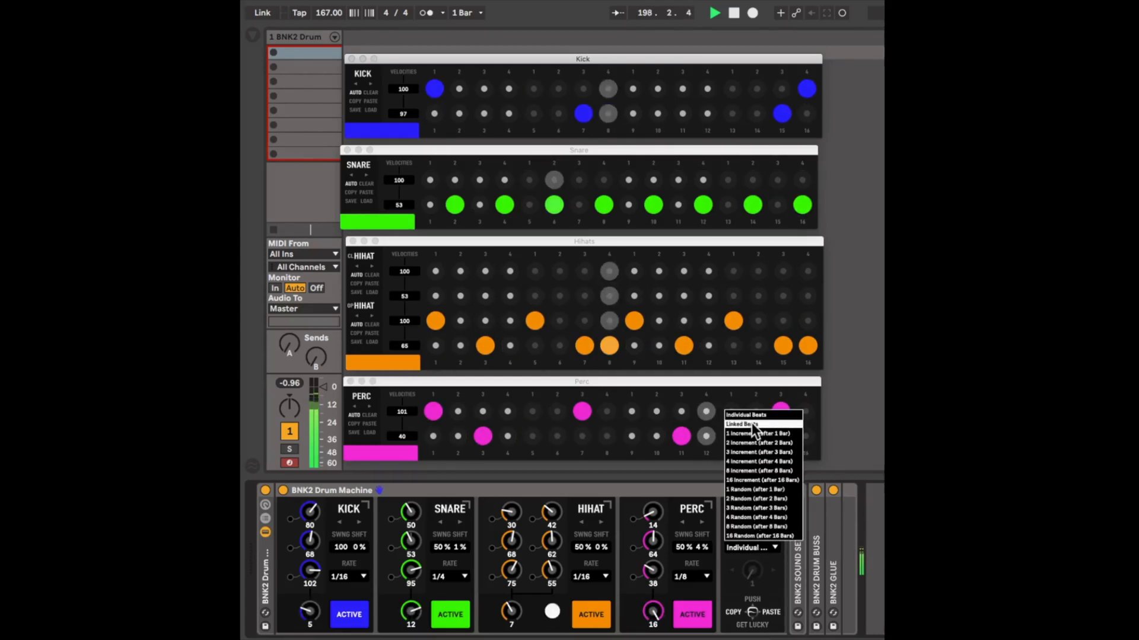
Set the Push amount to 15 on the BNK2 drum machine
{"action": "left_click", "coordinate": [740, 424]}
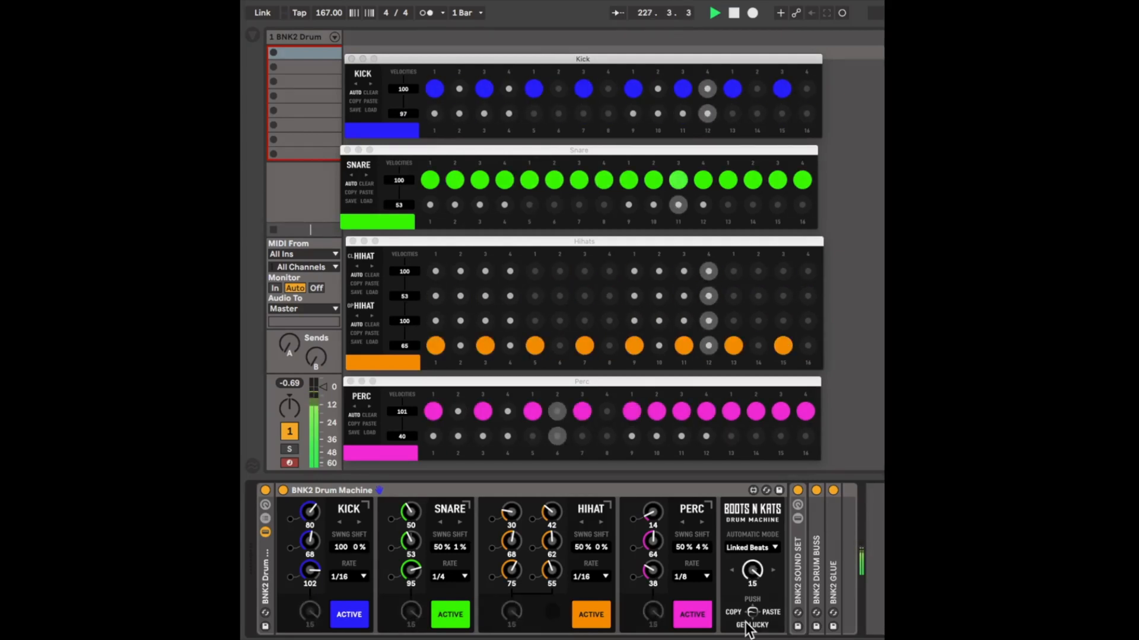
Randomize all four drum grids with Get Lucky
{"action": "left_click", "coordinate": [751, 625]}
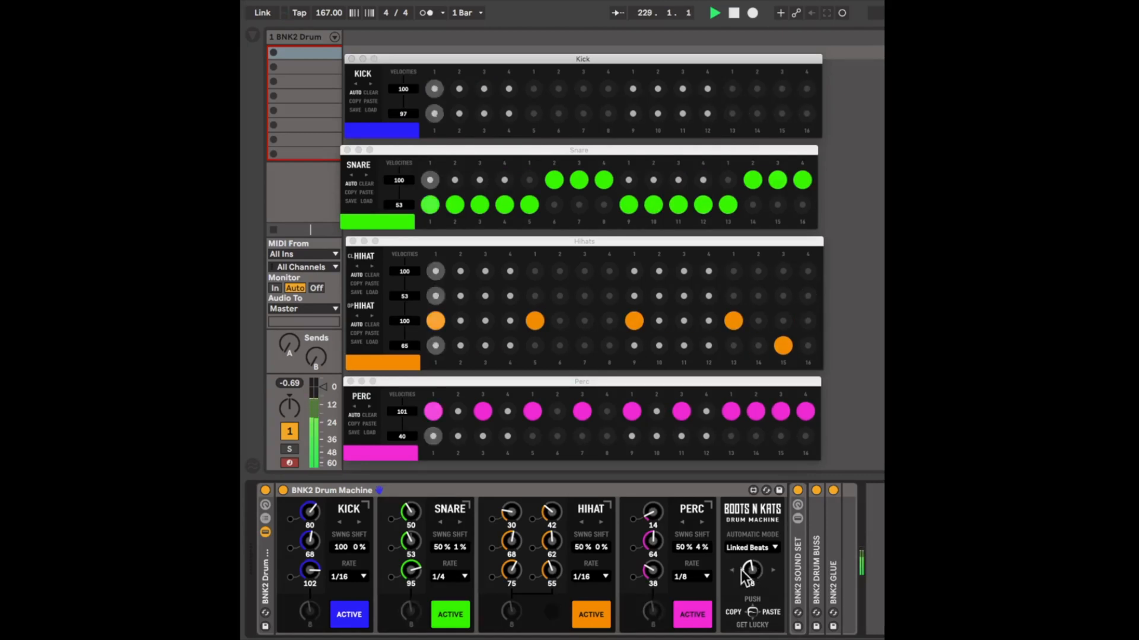
{"action": "left_click", "coordinate": [752, 625]}
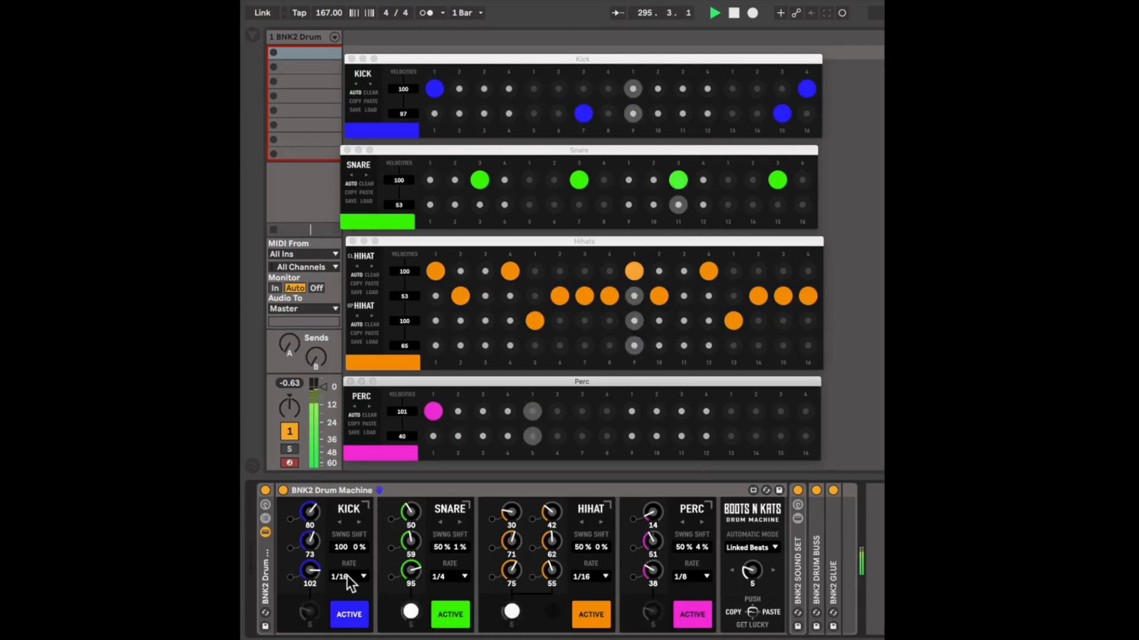
Set the kick rate to 1/4 and the hi-hat rate to 1/8
{"action": "left_click", "coordinate": [347, 576]}
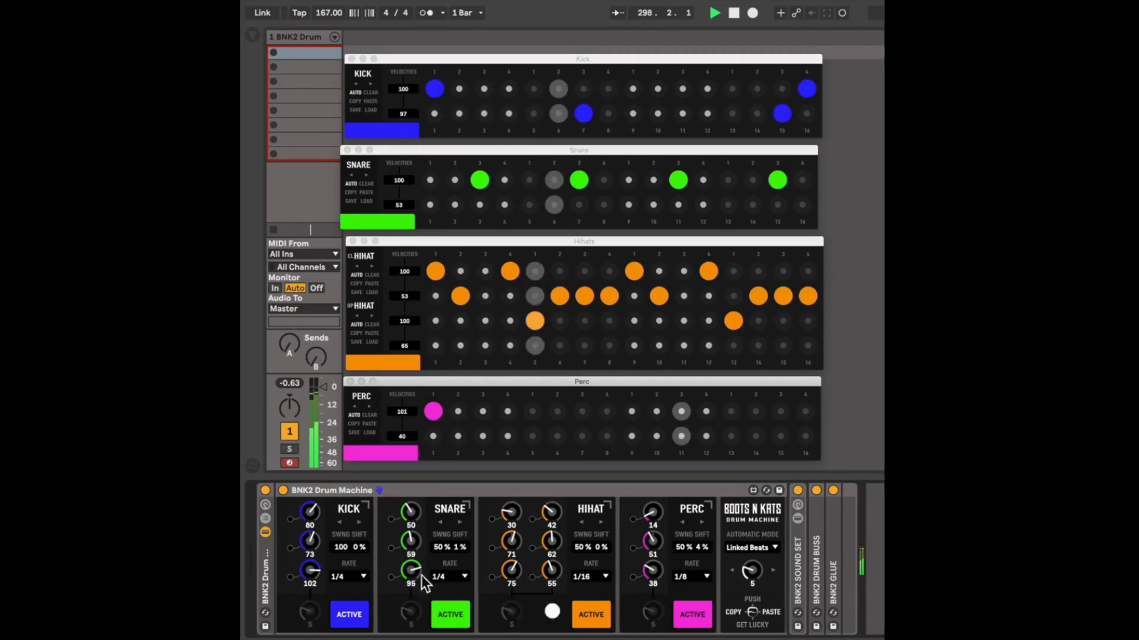
{"action": "left_click", "coordinate": [592, 576]}
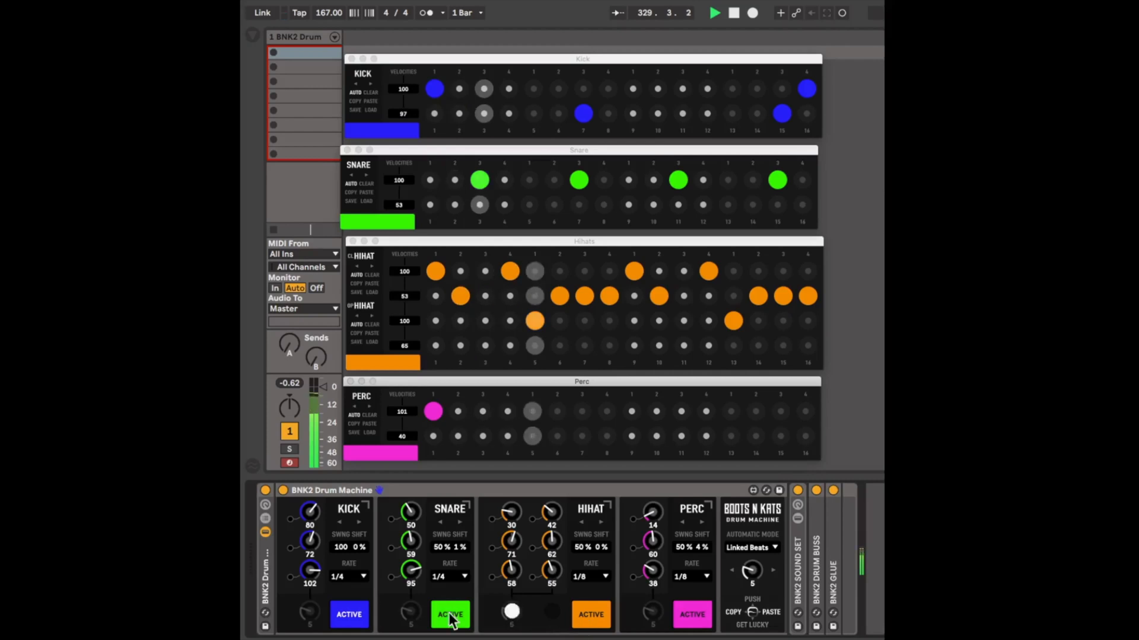
Mute the kick and the snare, leaving hi-hat and perc playing
{"action": "left_click", "coordinate": [347, 614]}
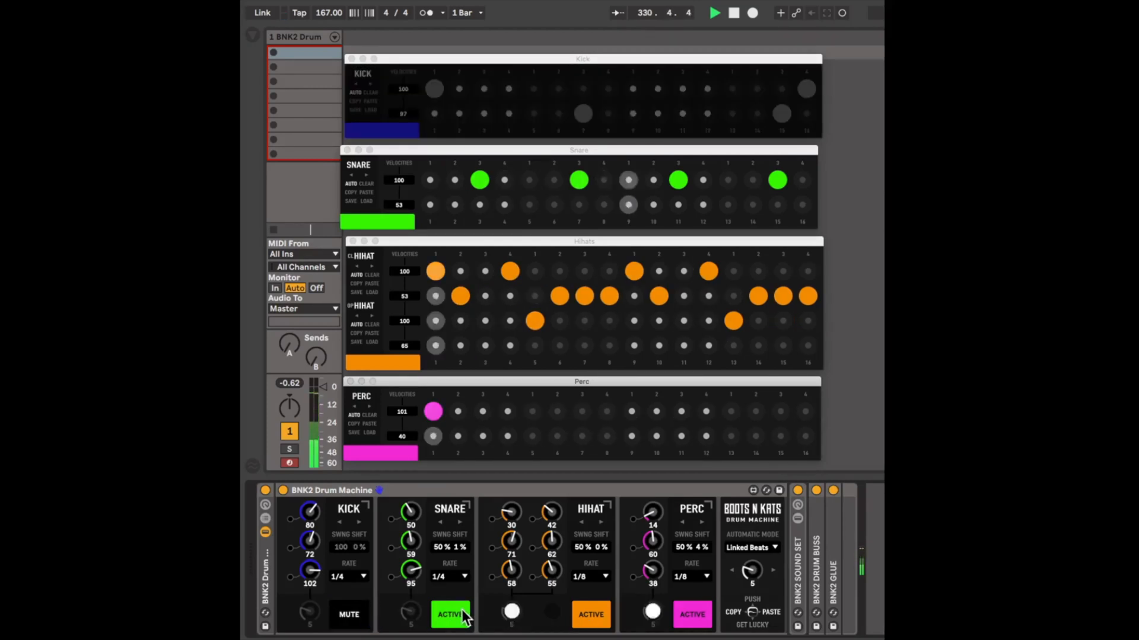
{"action": "left_click", "coordinate": [451, 615]}
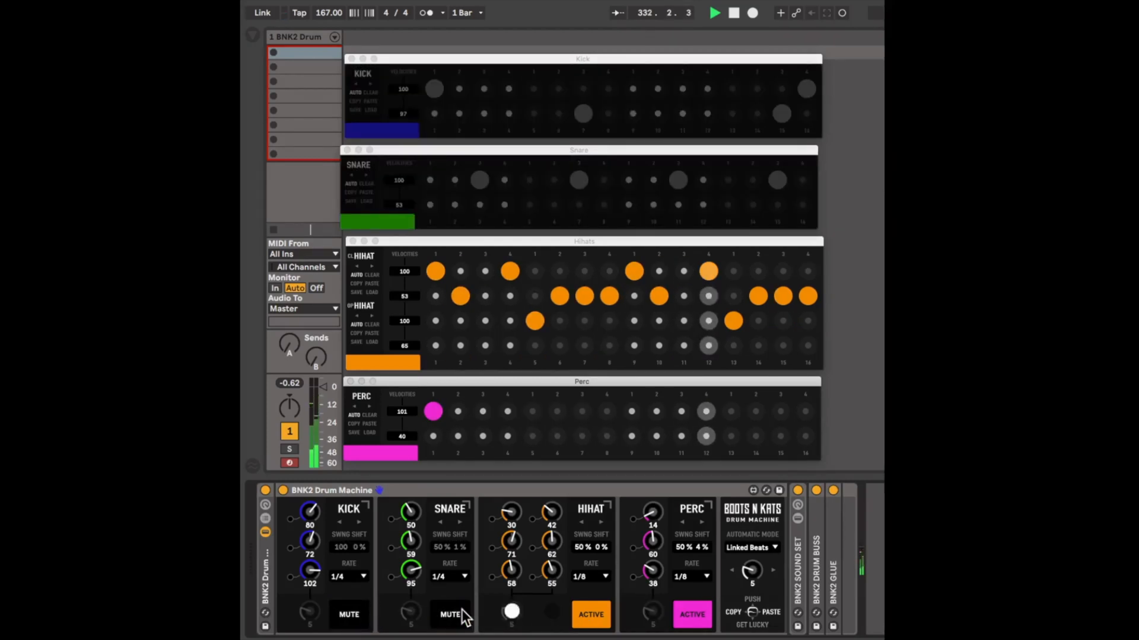